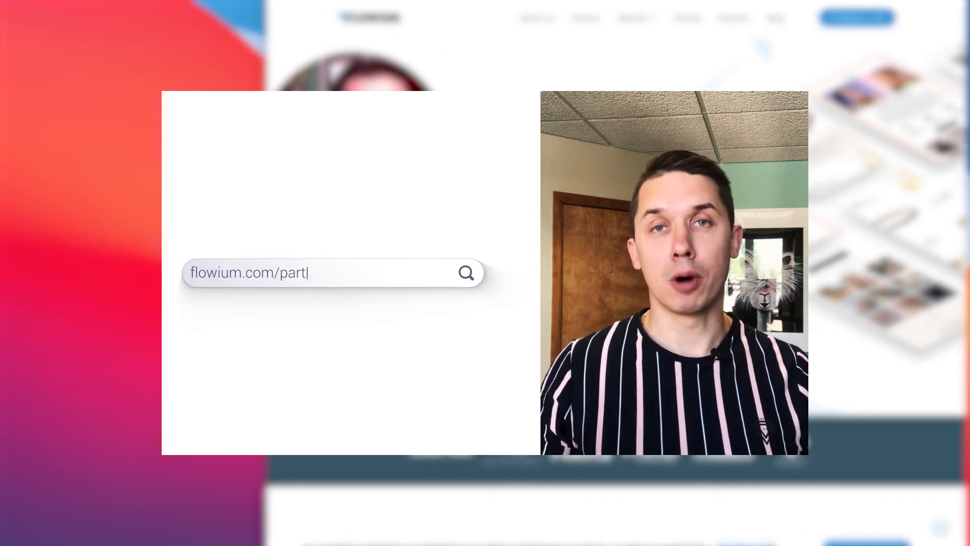
Name the new segment 'Location - New York'.
text(ner)
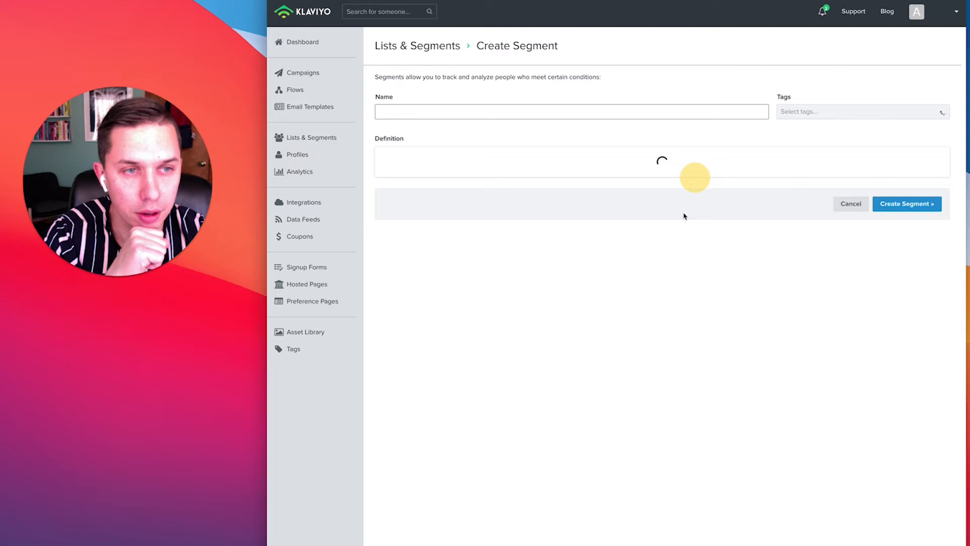
text(Local)
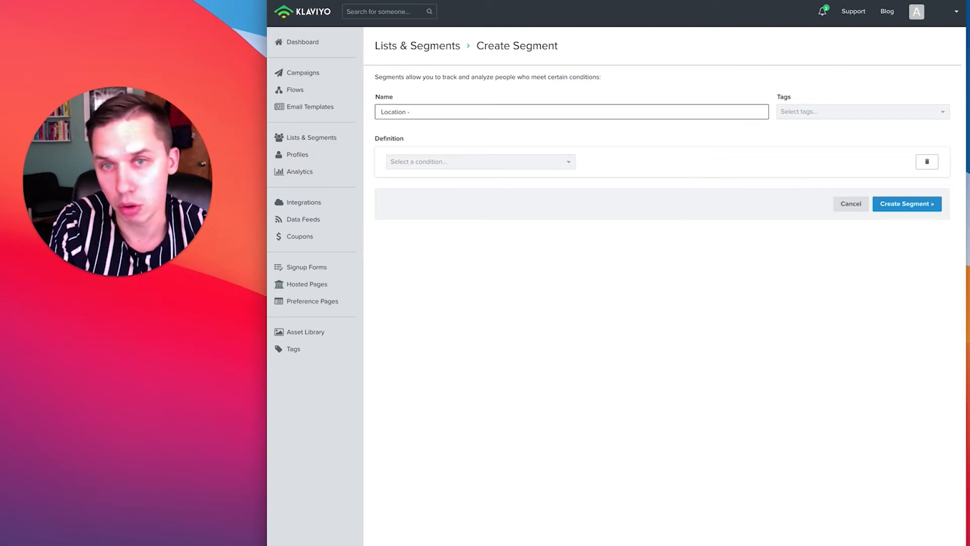
text(New York)
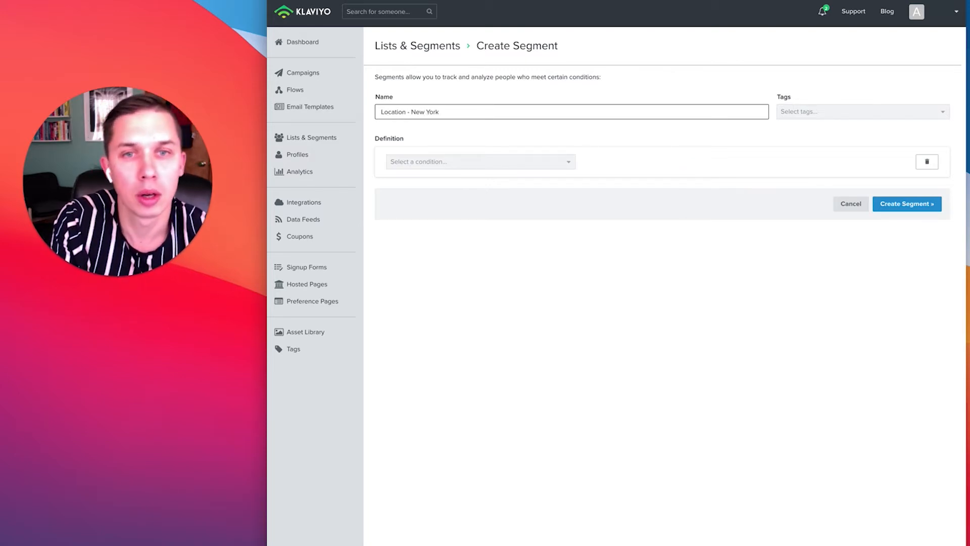
Base the first condition on a person's profile property, searching City and Zip Code for Staten Island.
click(479, 162)
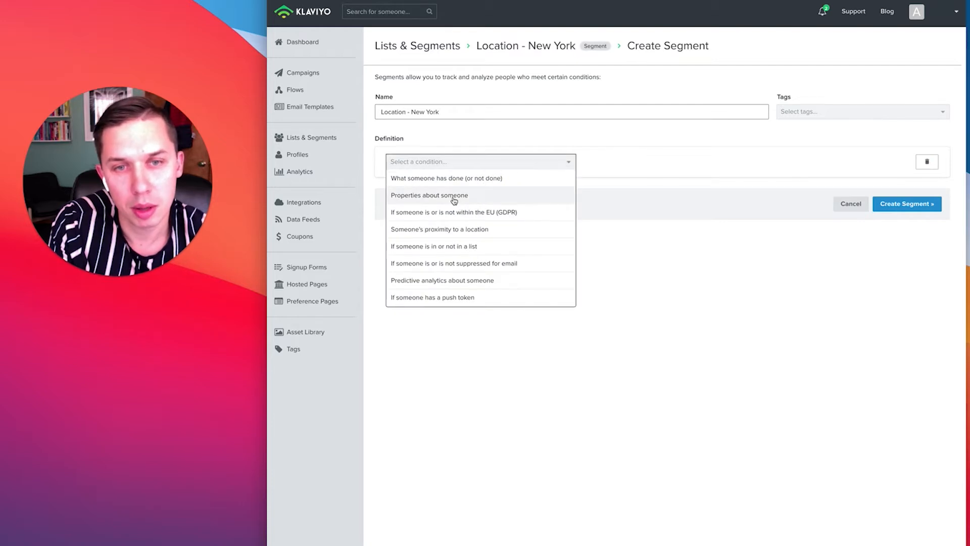
click(430, 195)
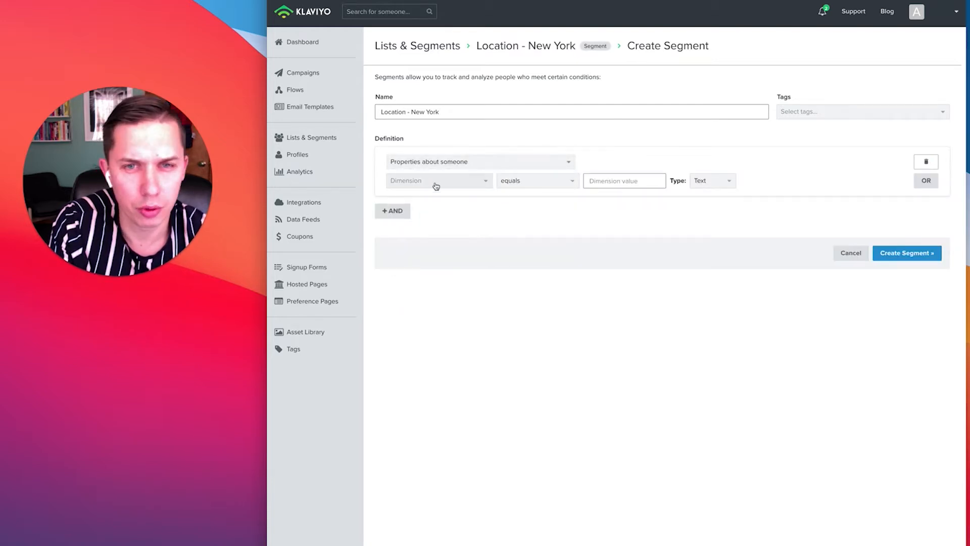
click(437, 180)
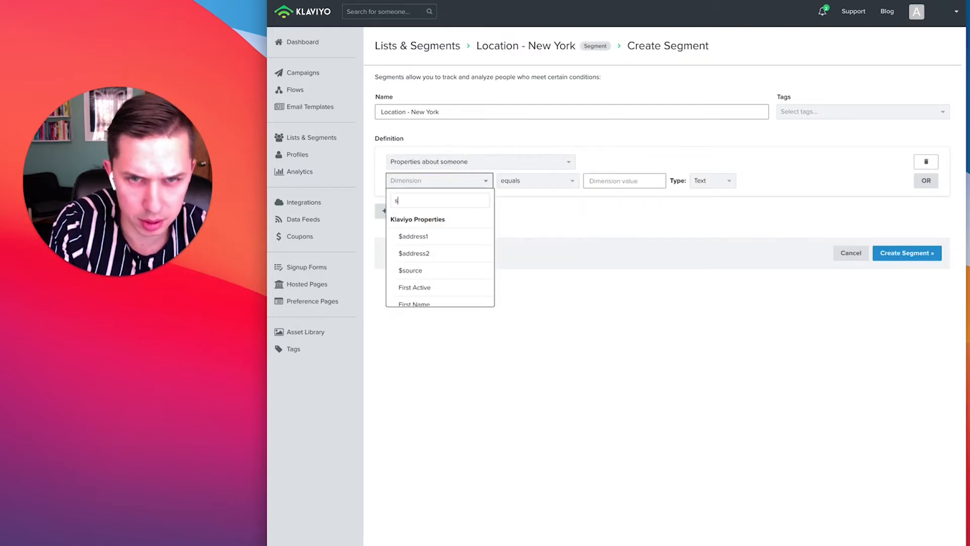
text(tat)
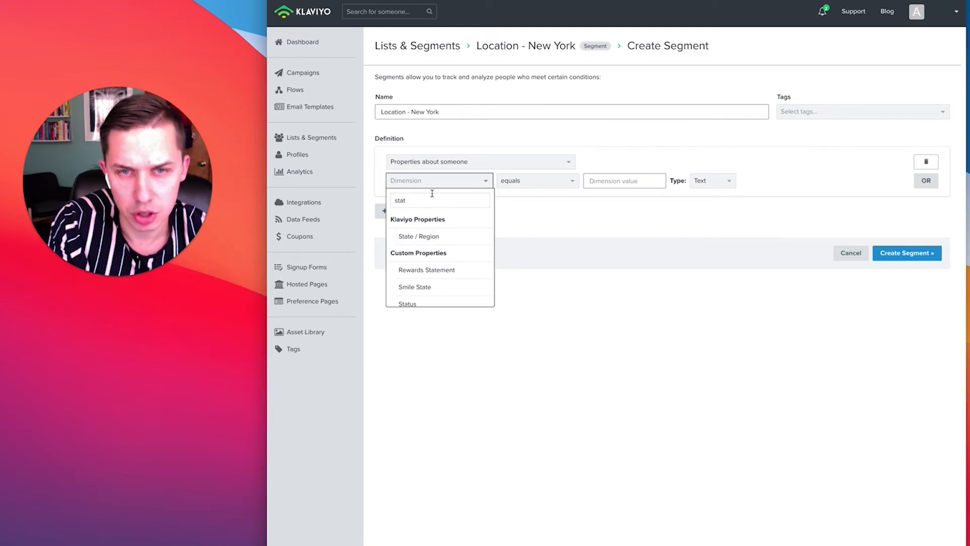
text(city)
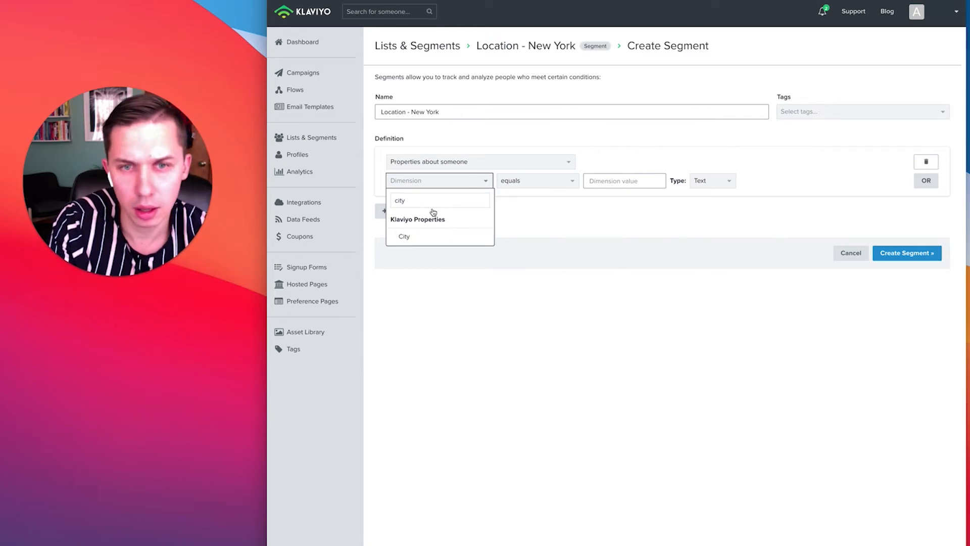
text(zip)
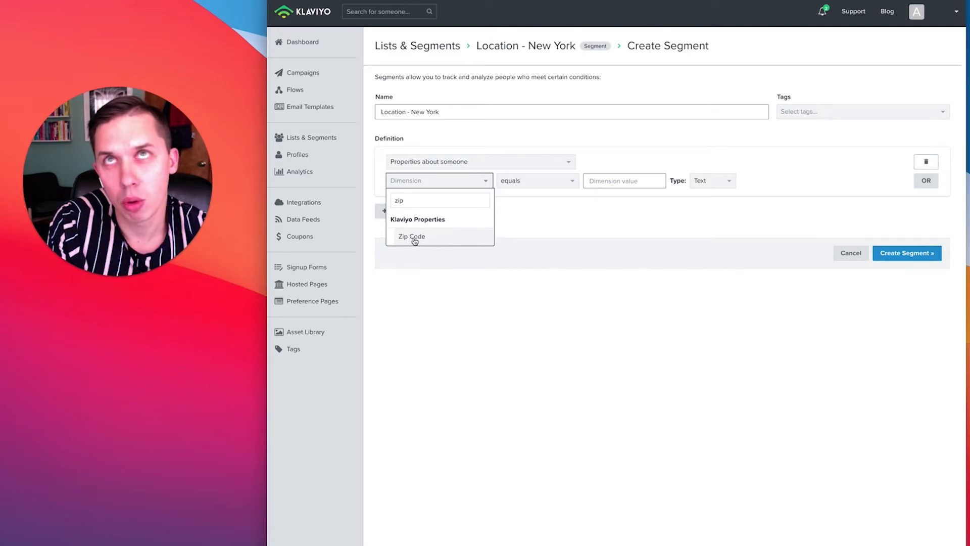
mouse_move(420, 230)
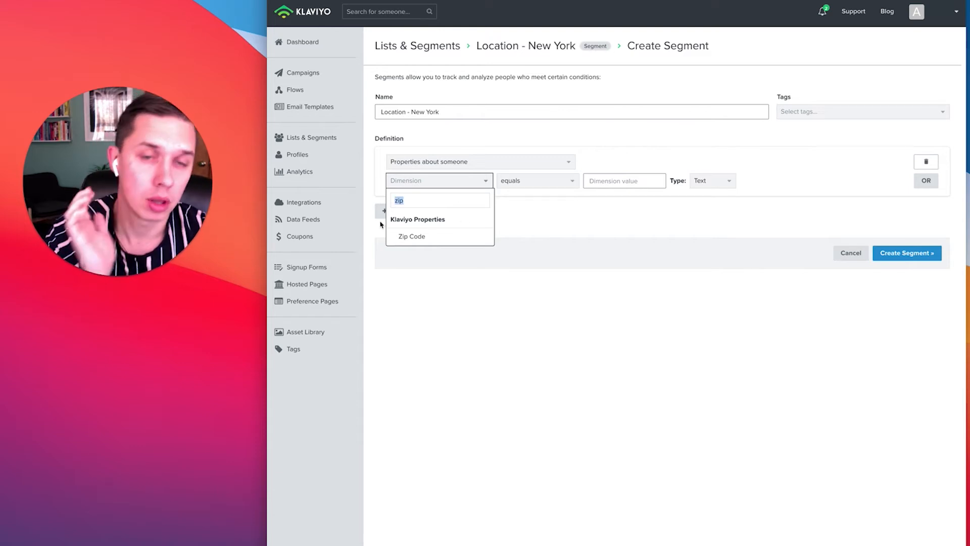
mouse_move(405, 230)
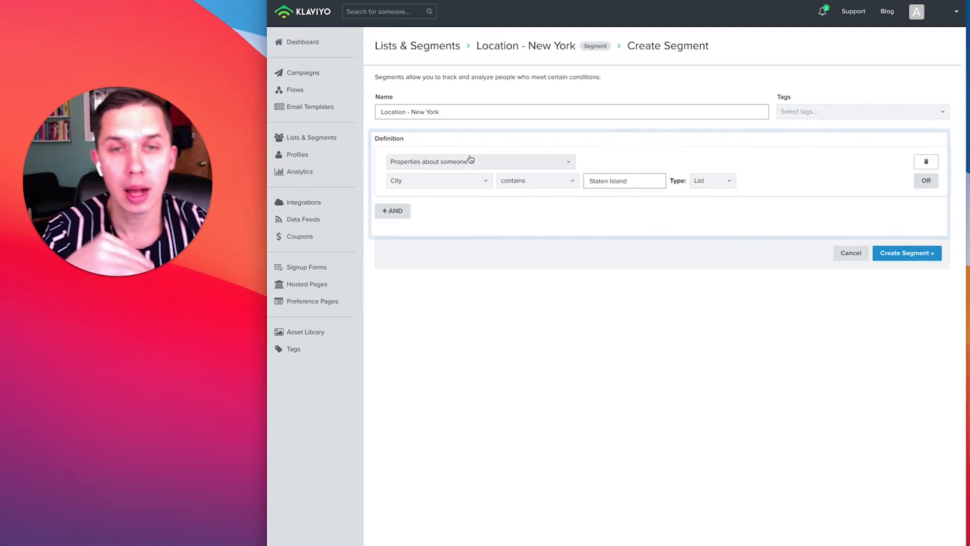
Add an AND condition on proximity to a location, within 50 miles of zip 10304.
click(392, 210)
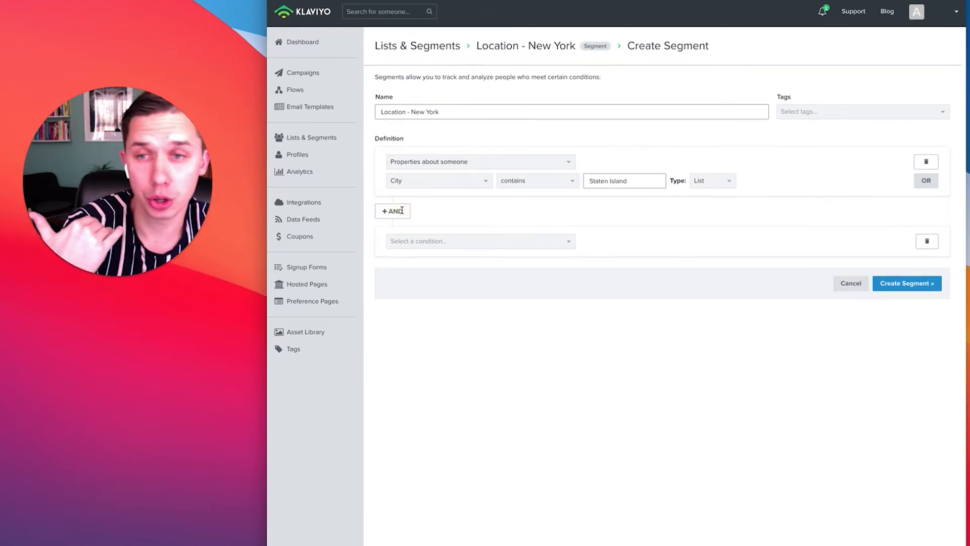
click(479, 241)
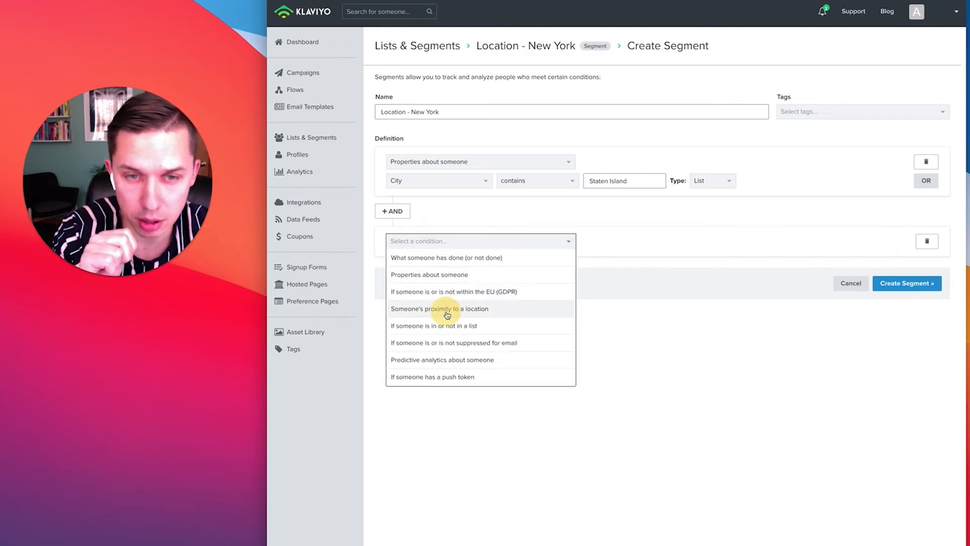
click(440, 309)
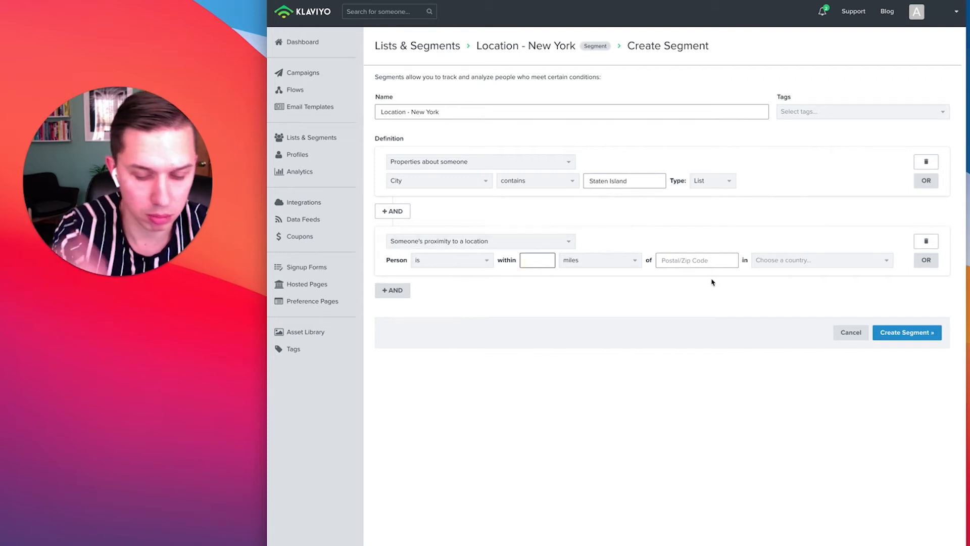
click(696, 260)
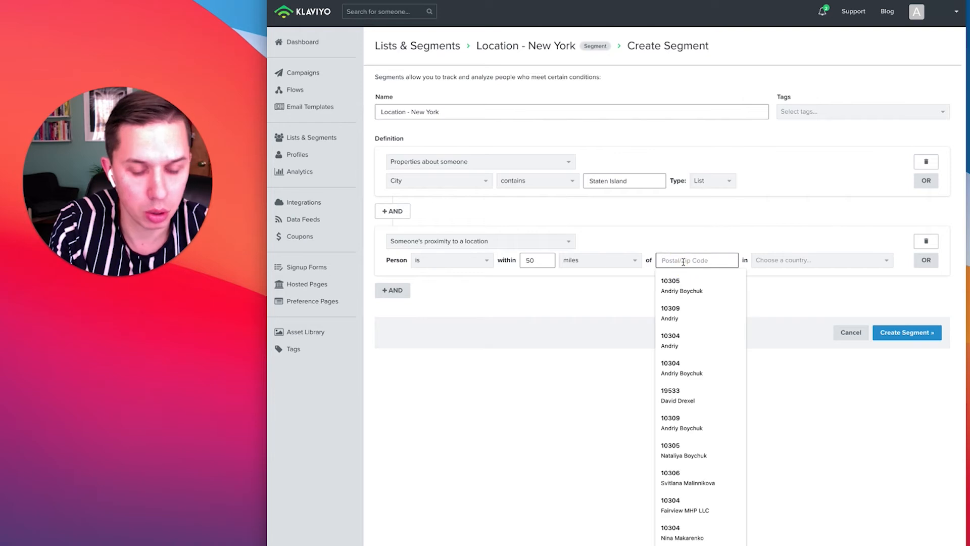
text(10304)
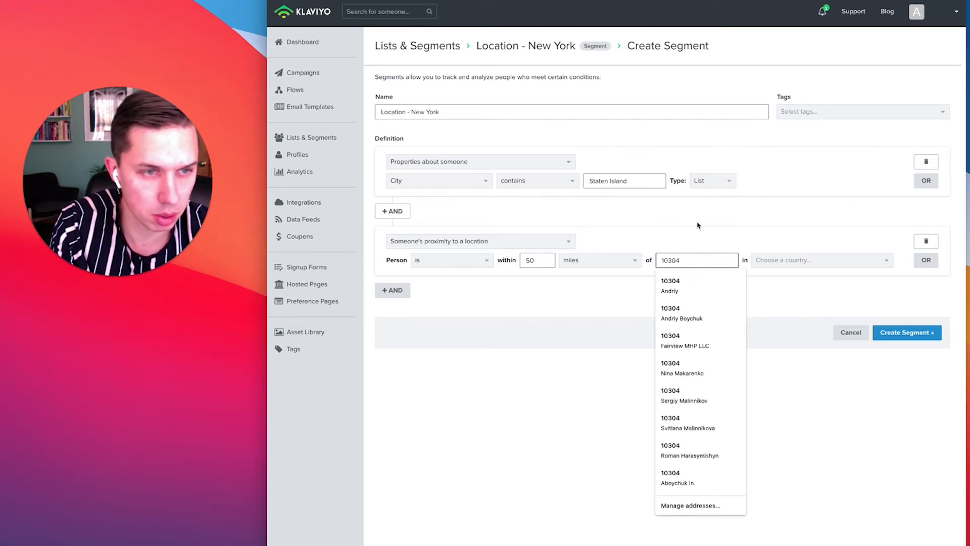
Set the proximity condition's country to United States of America.
click(820, 259)
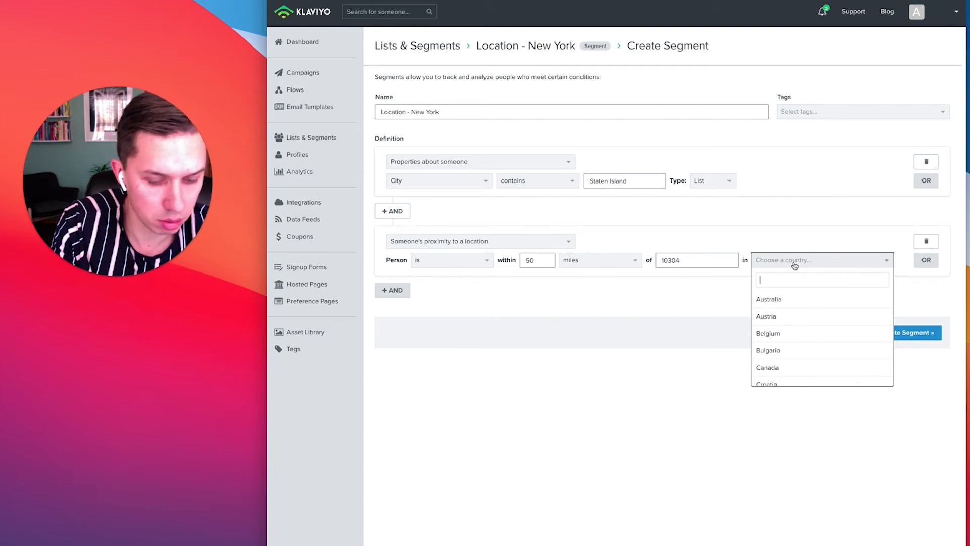
text(uni)
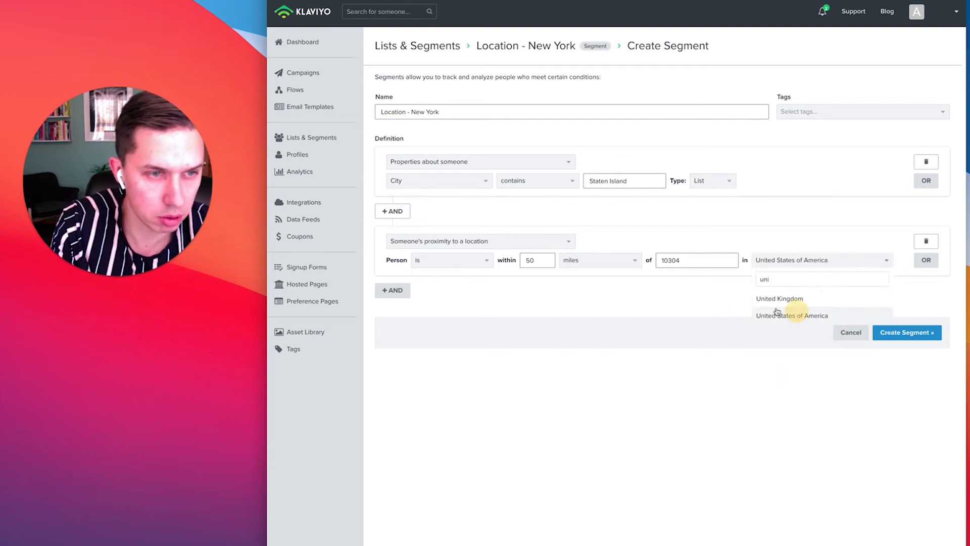
click(792, 315)
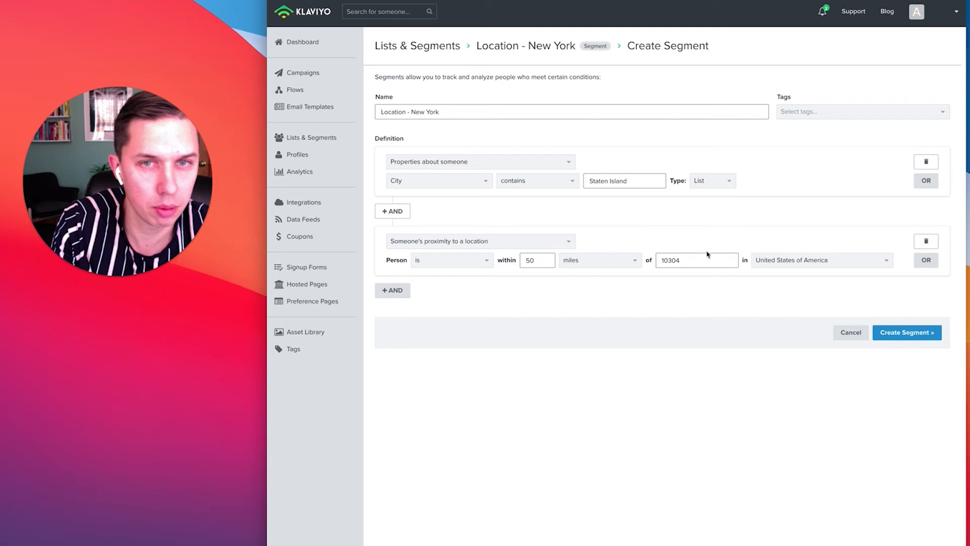
Create the segment and scroll through the Help Center article on how Klaviyo sets a profile's location.
click(906, 333)
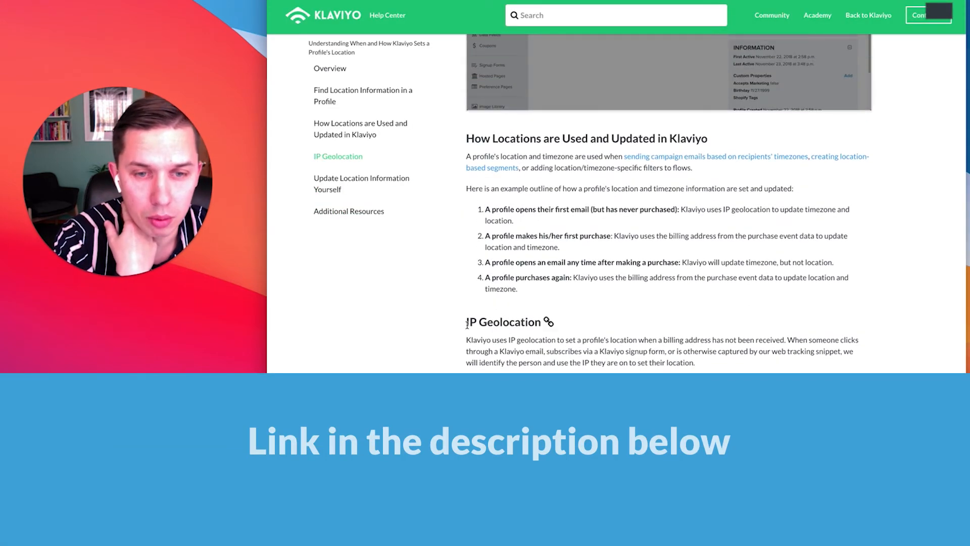
scroll(down, 3)
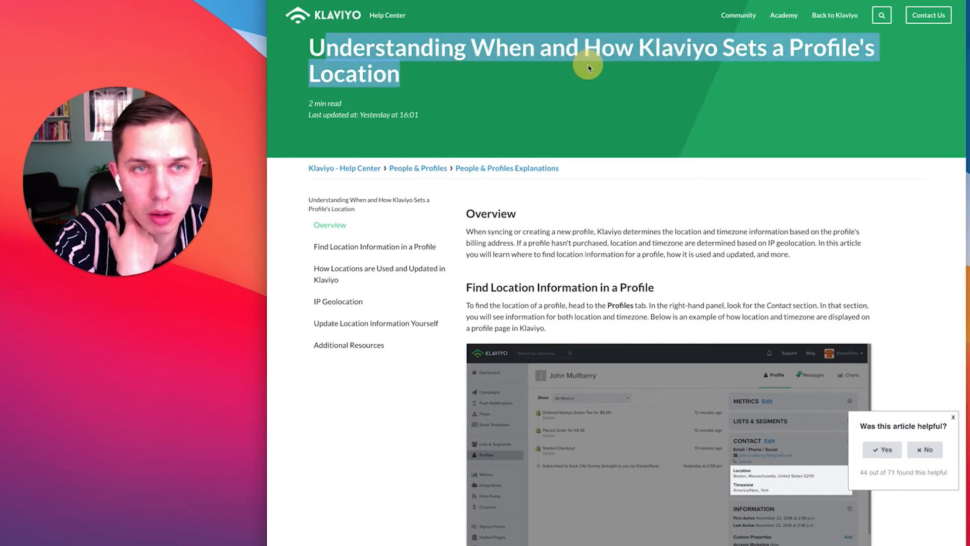
scroll(down, 3)
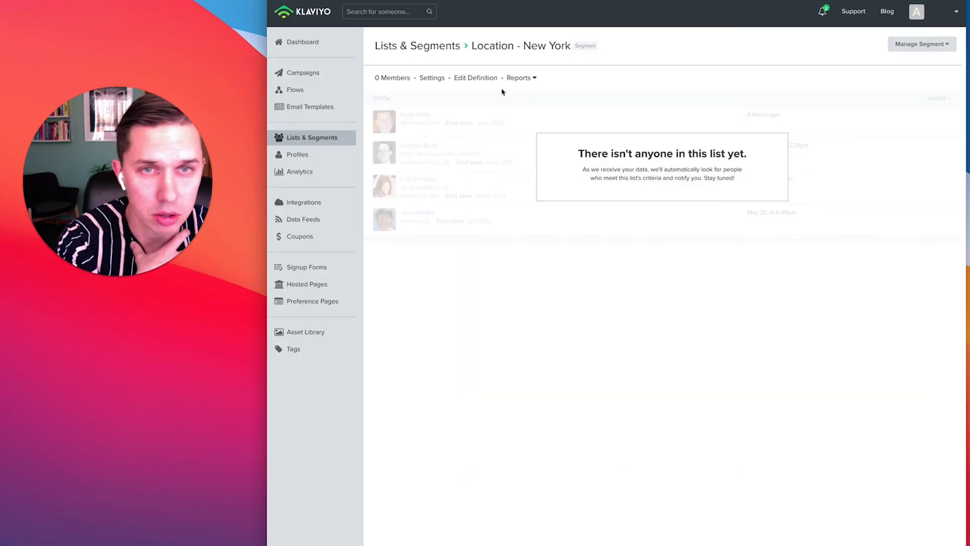
Remove the Staten Island city condition and update the segment to keep only proximity to 10304.
click(475, 78)
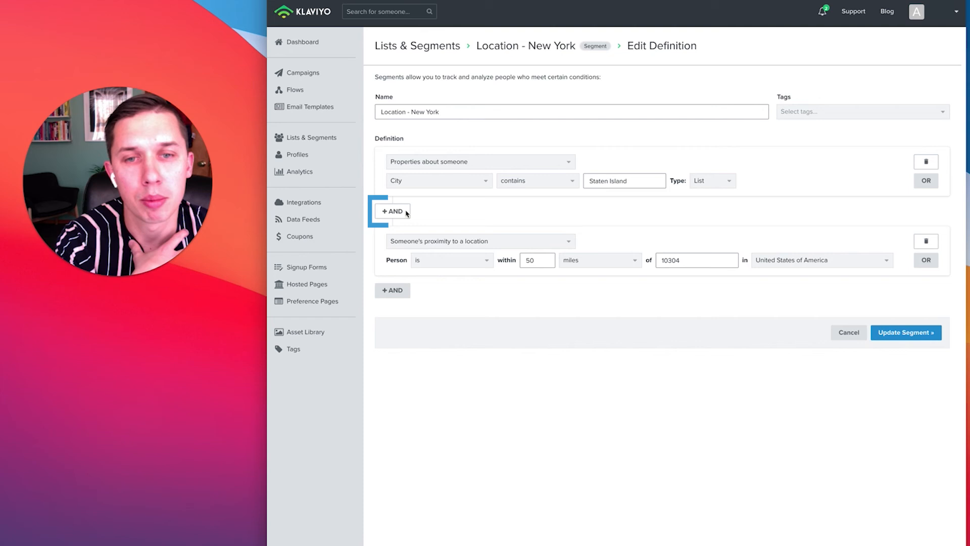
click(926, 161)
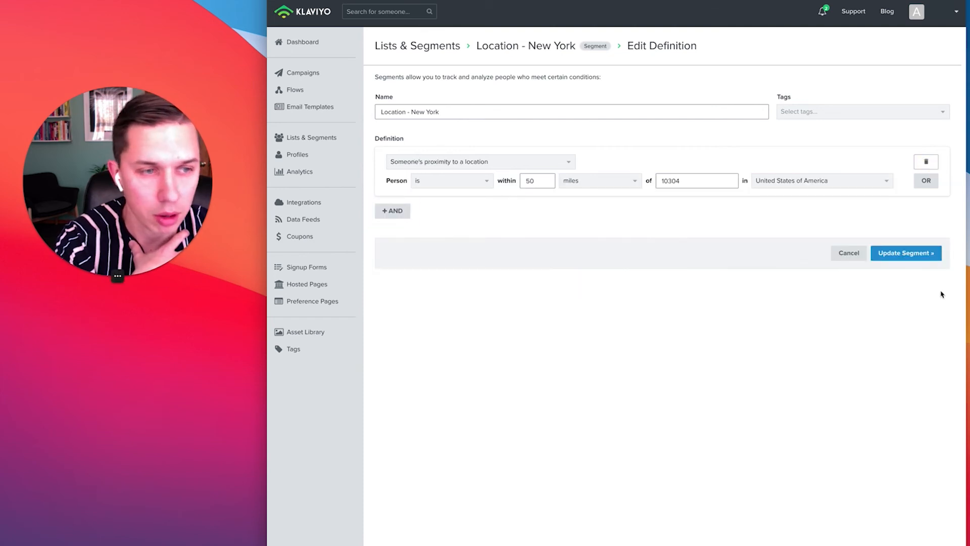
click(906, 252)
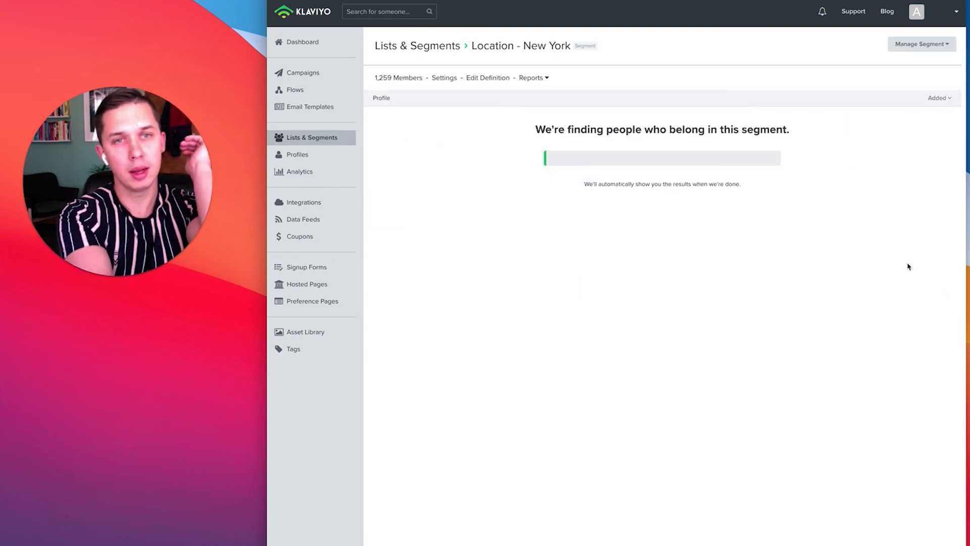